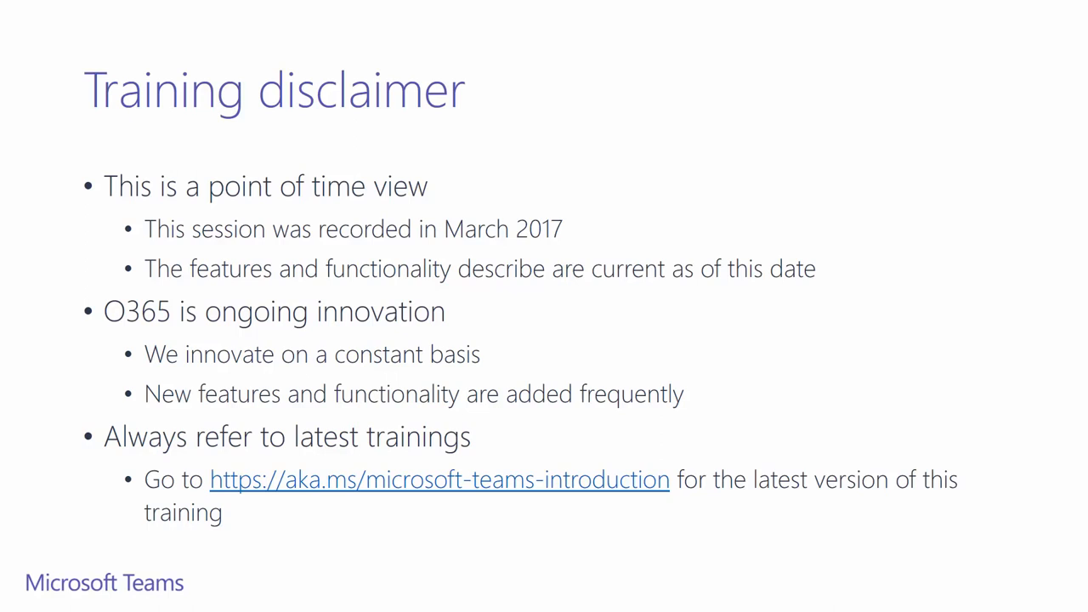
key("Right")
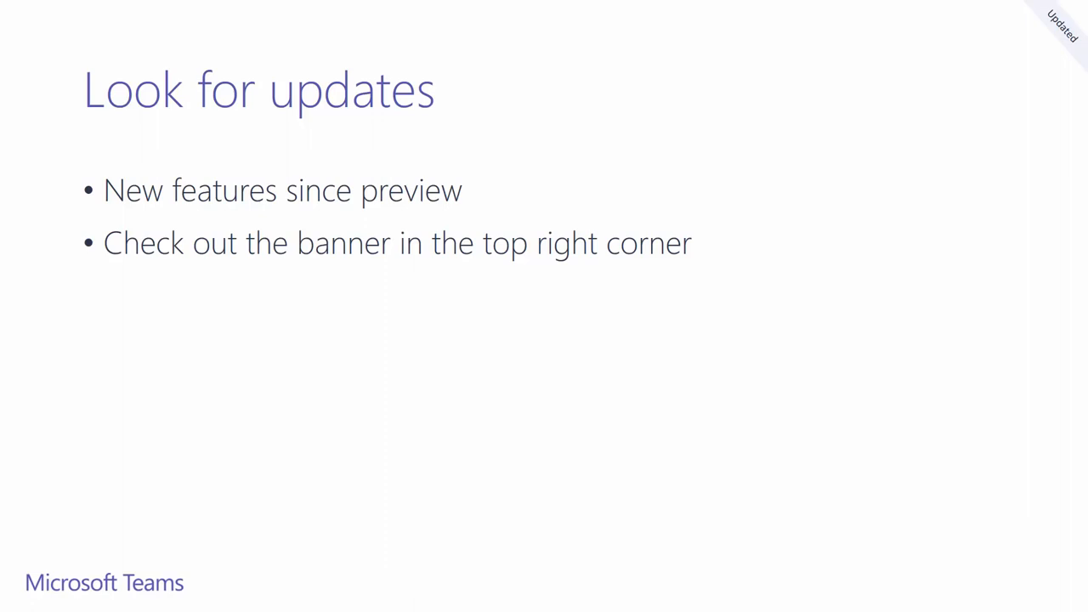
key("Right")
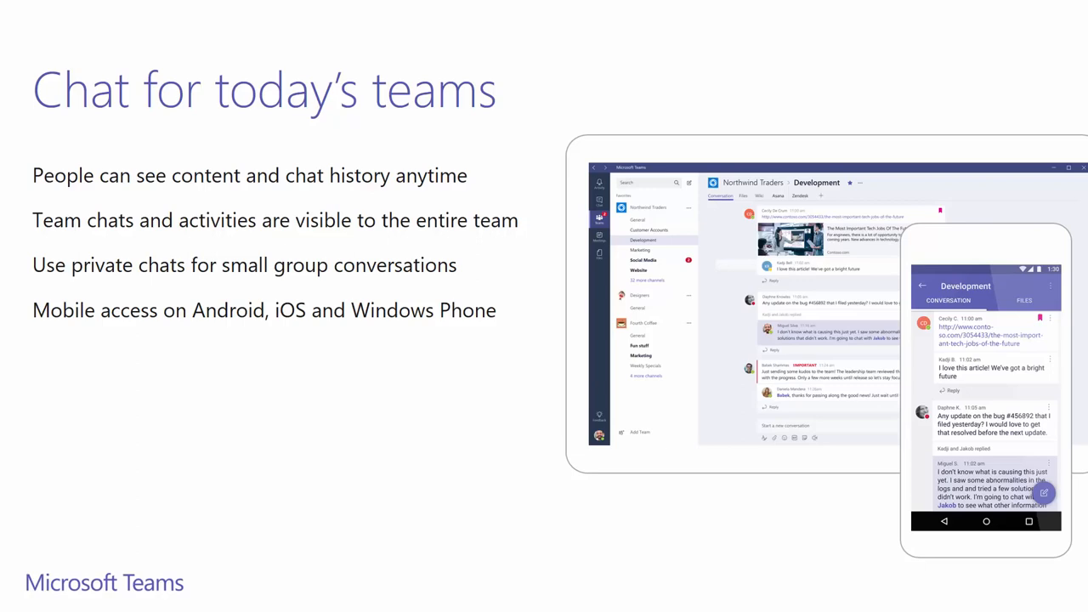
key("Right")
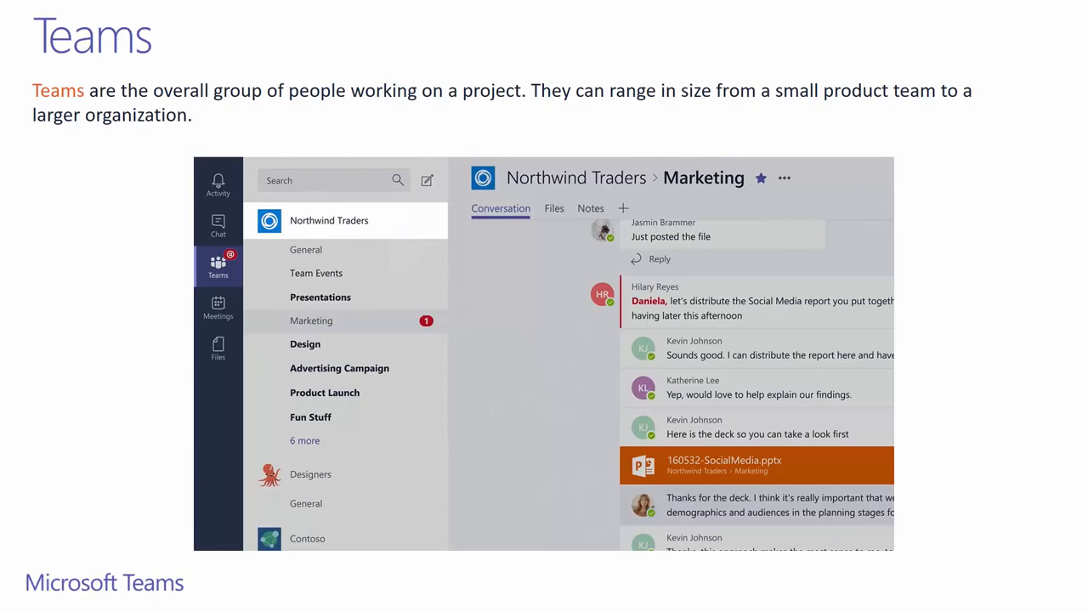
key("Right")
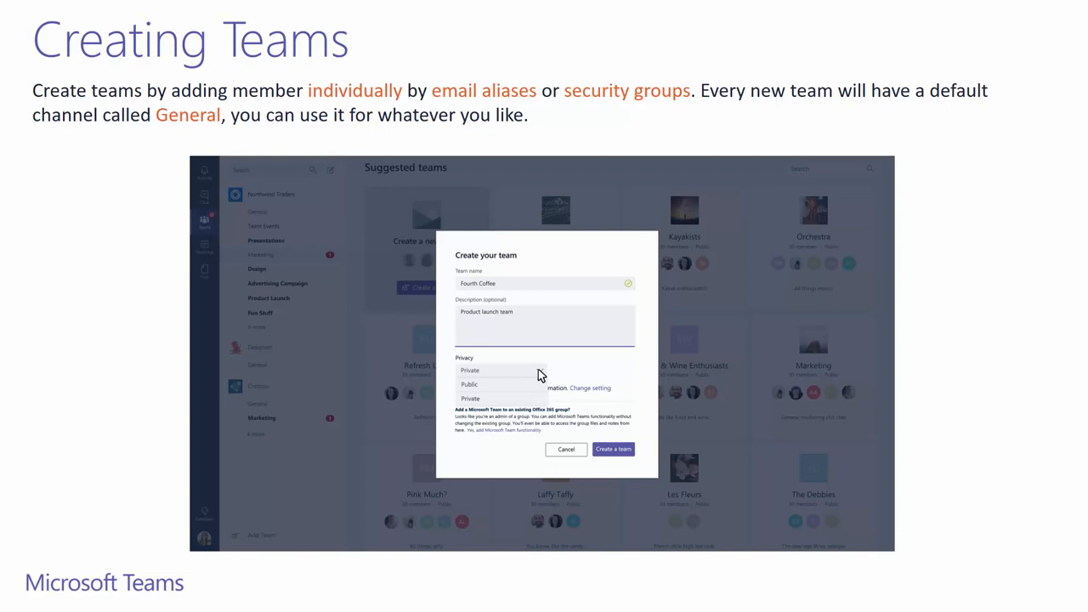
key("Right")
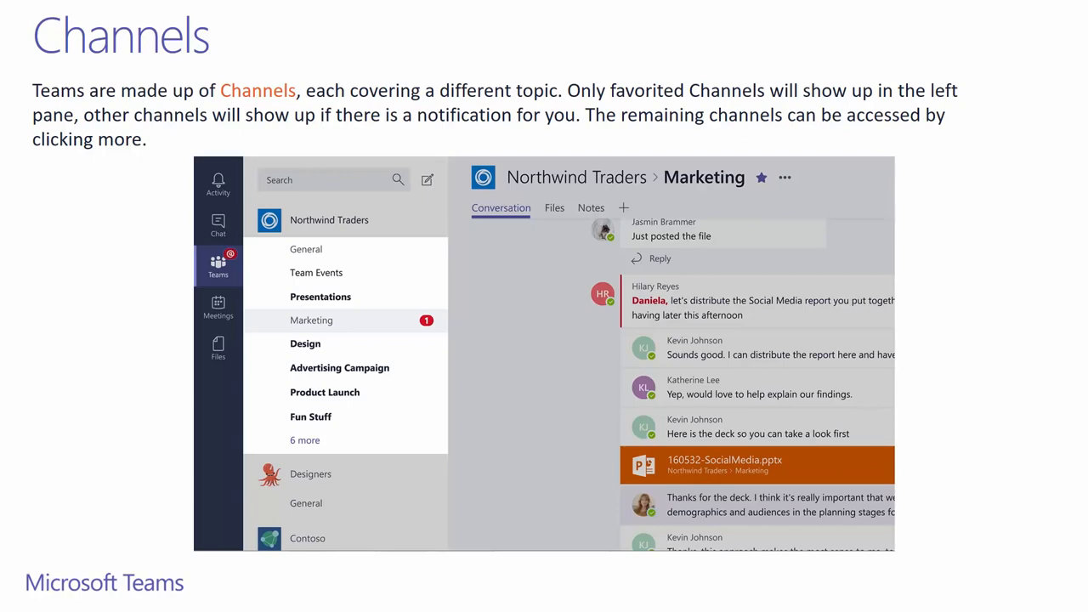
key("Right")
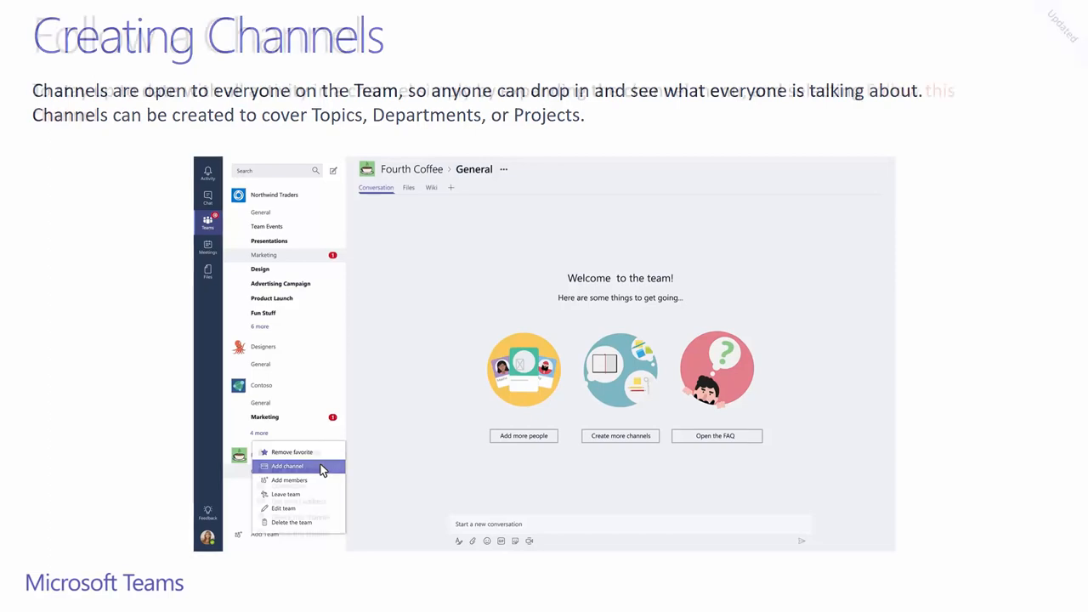
key("Right")
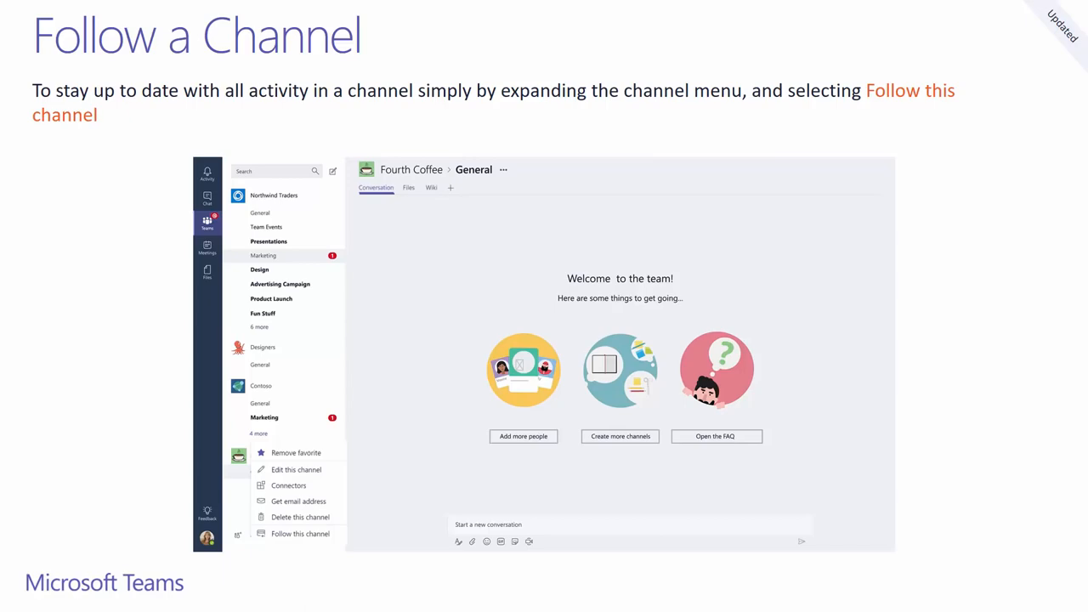
key("Right")
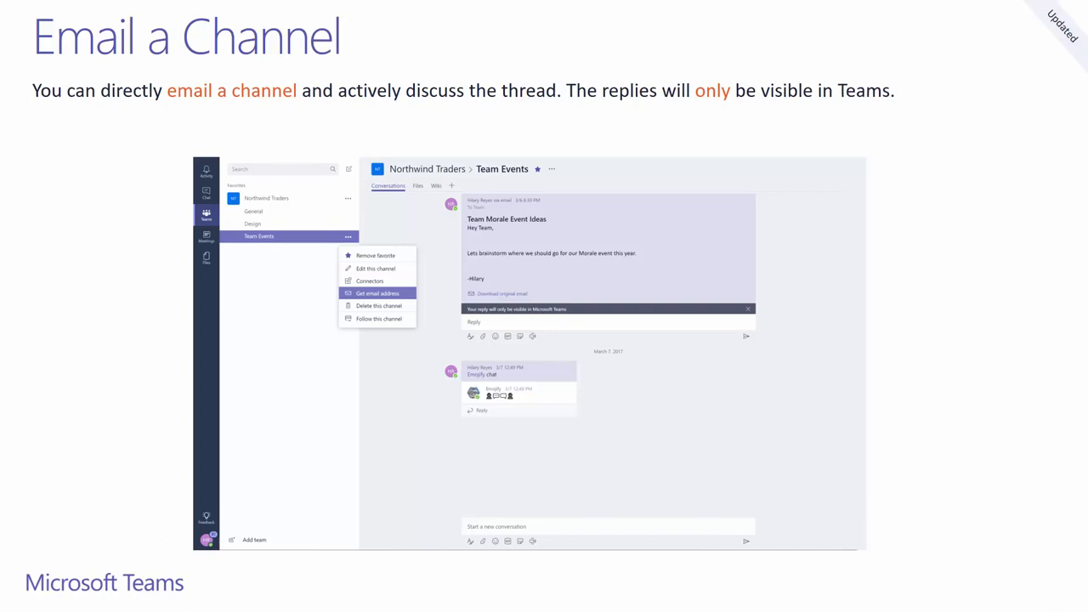
key("Right")
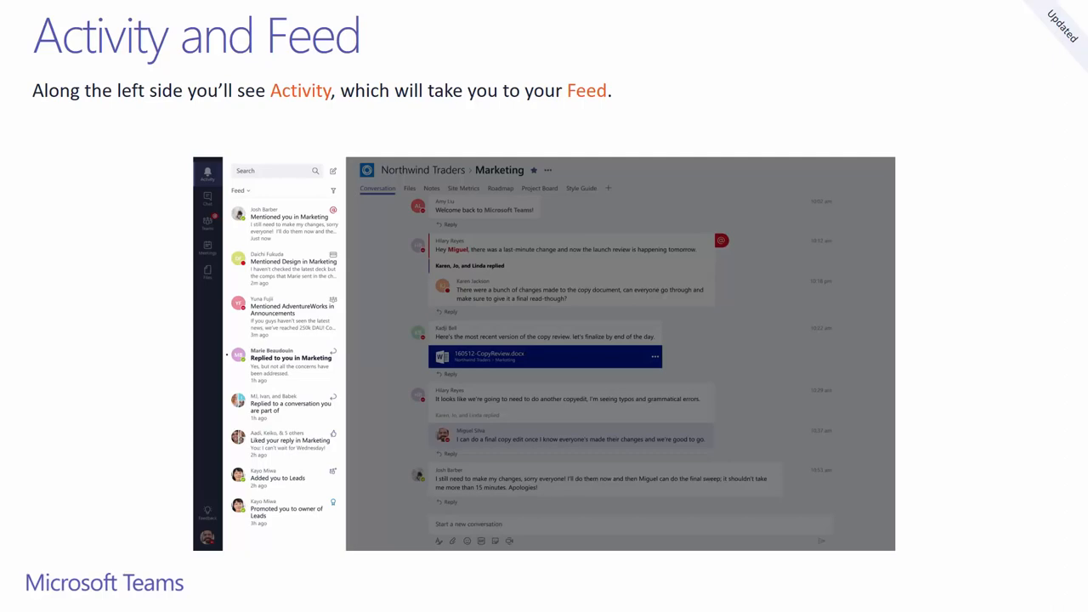
key("Right")
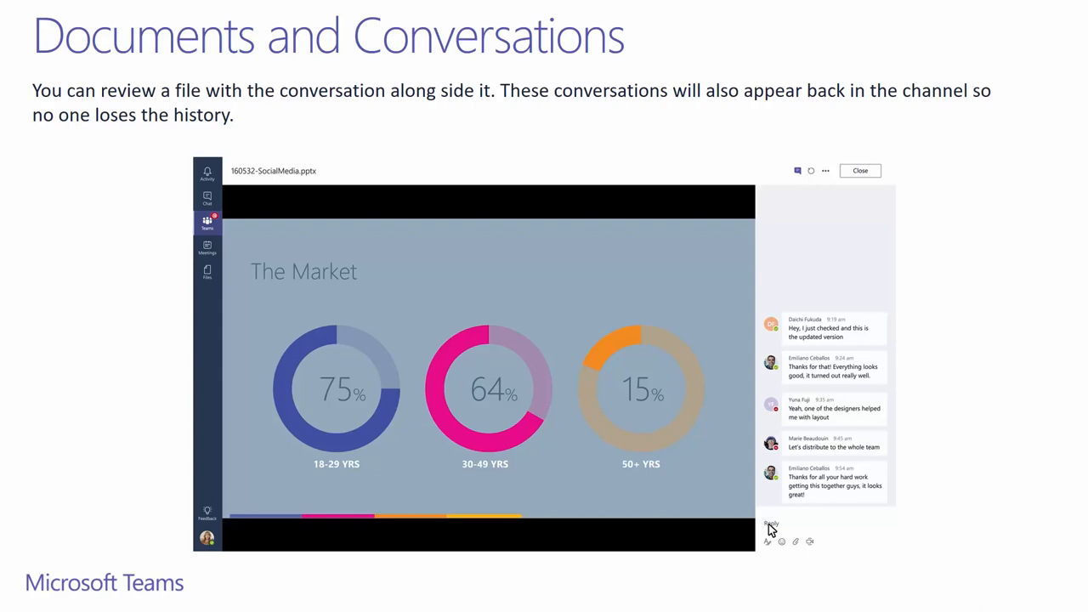
key("Right")
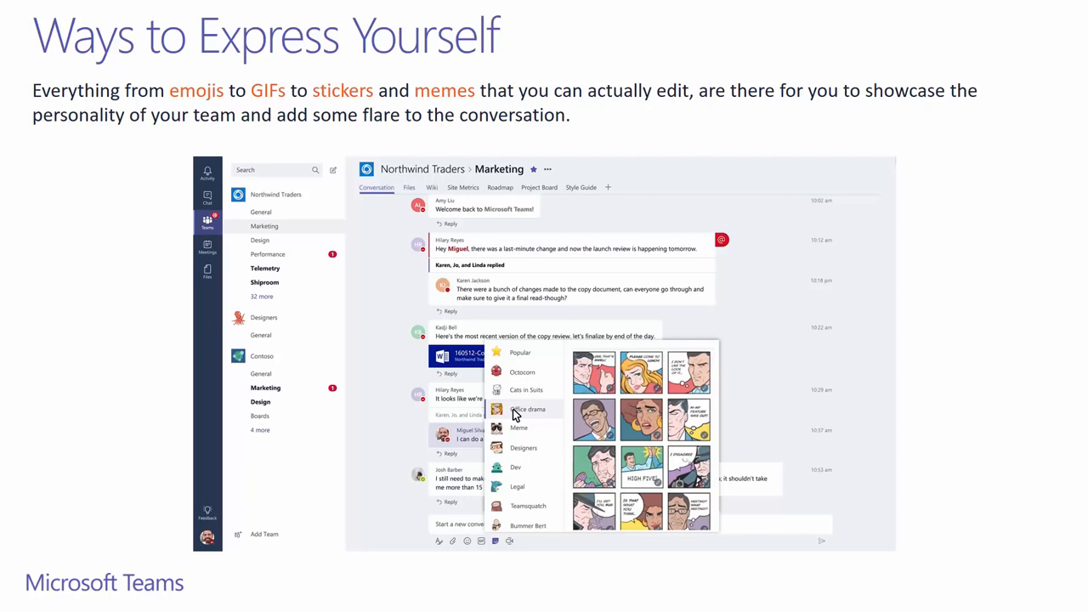
left_click(207, 196)
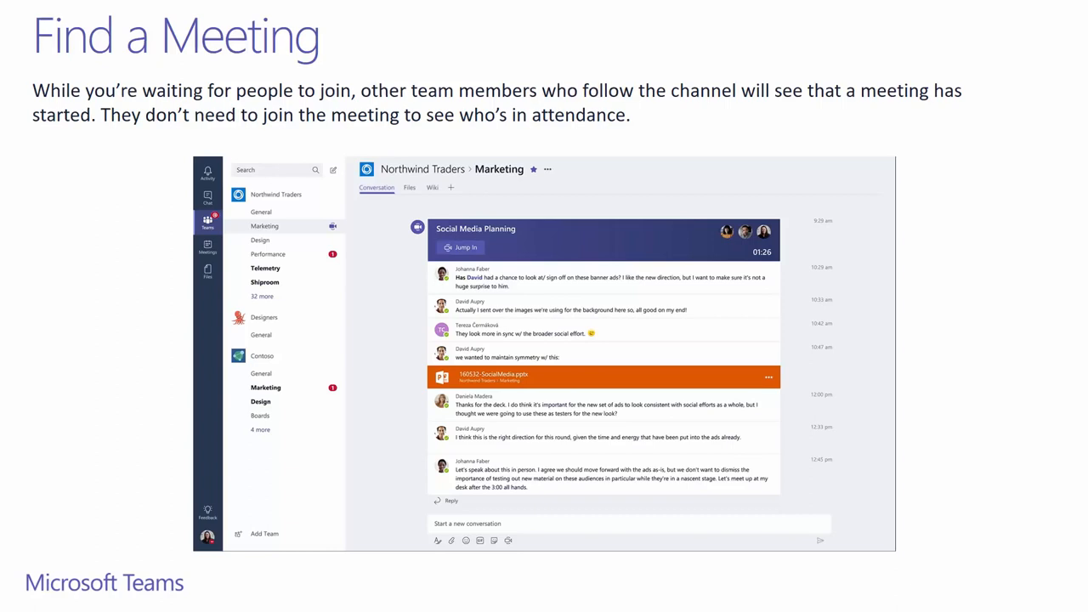
key("Right")
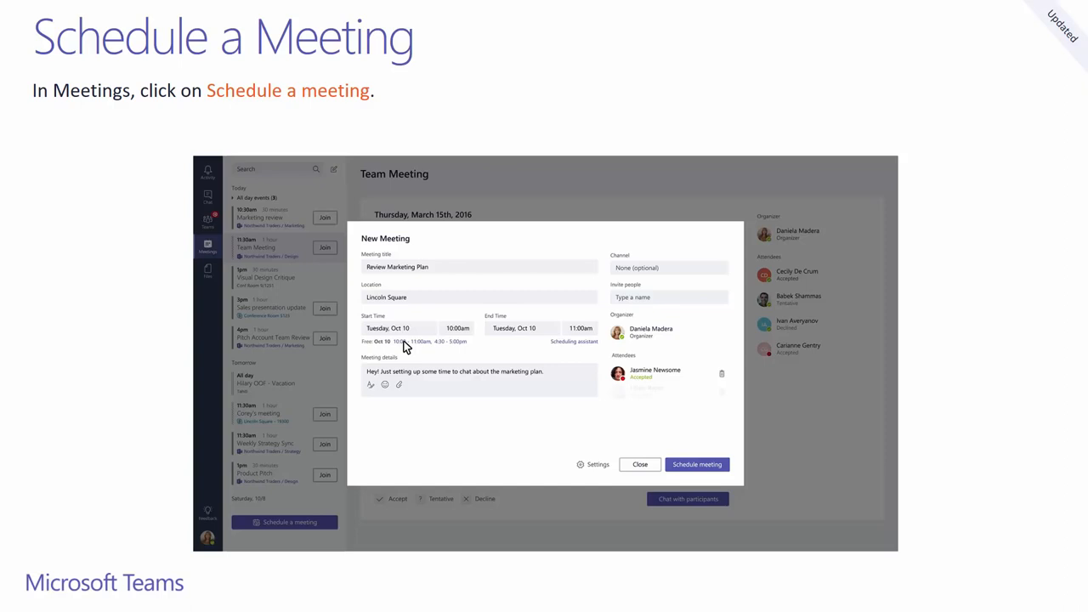
key("Right")
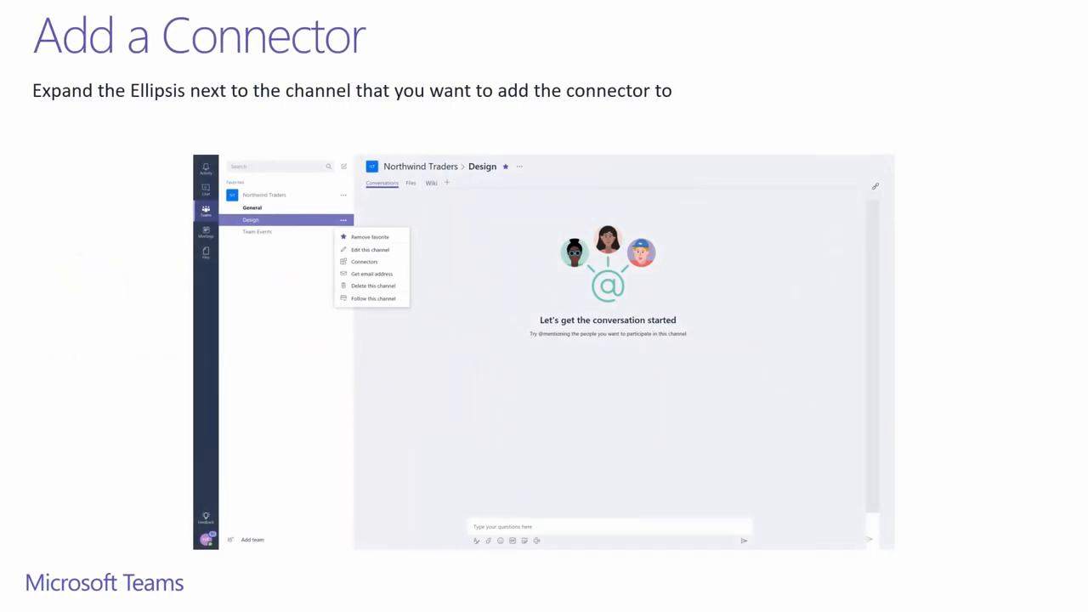
left_click(361, 262)
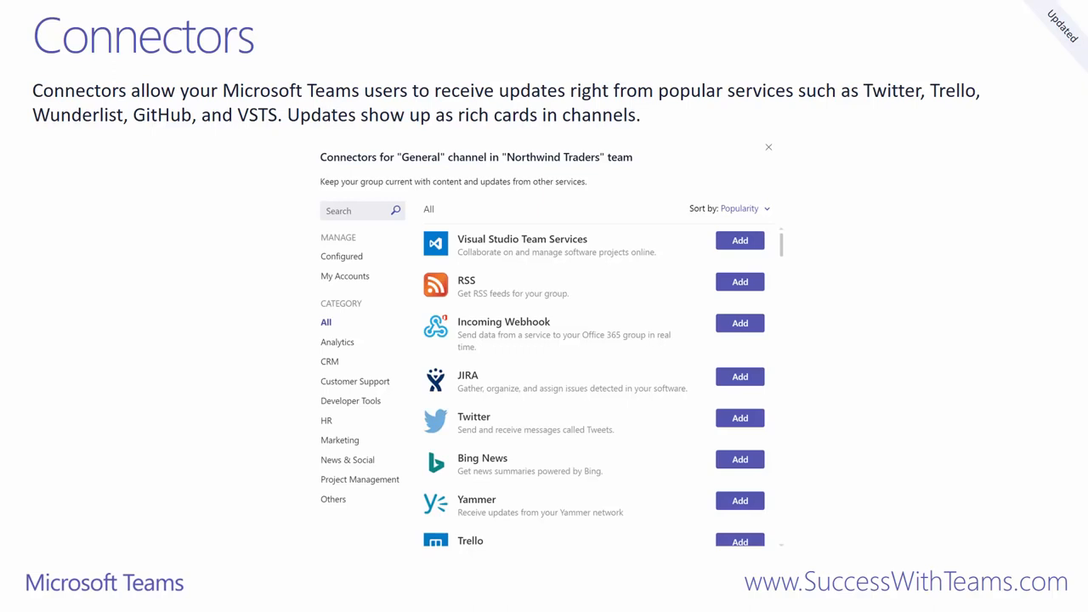
key("Right")
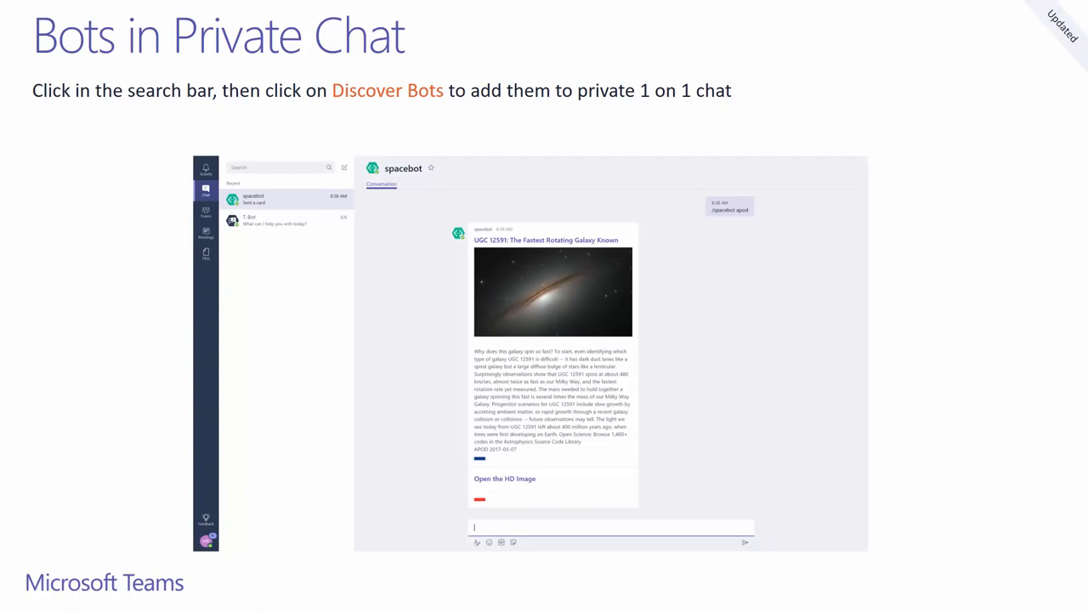
key("Right")
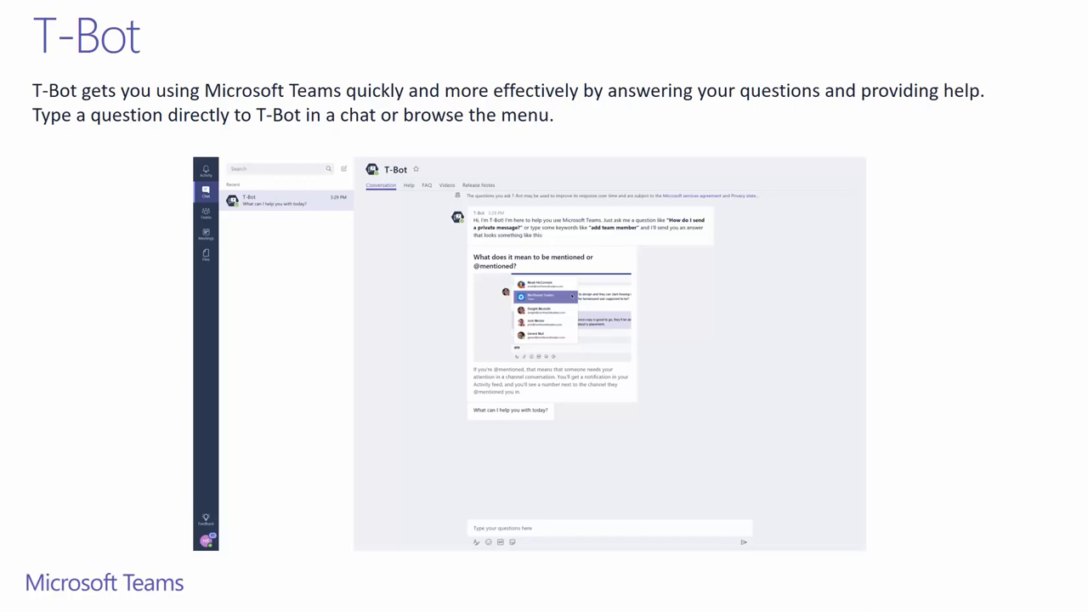
key("Right")
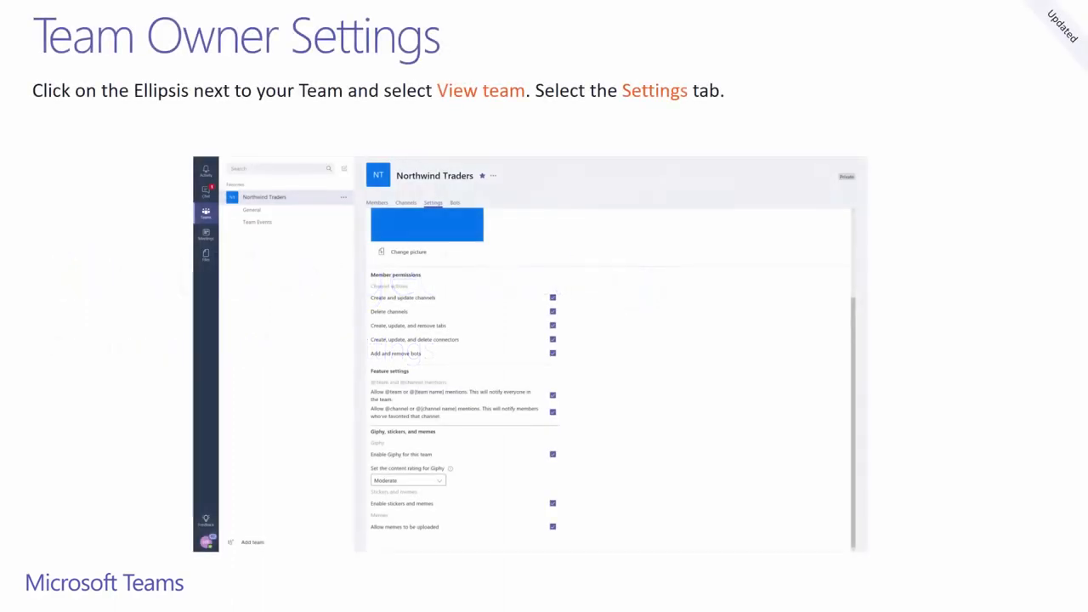